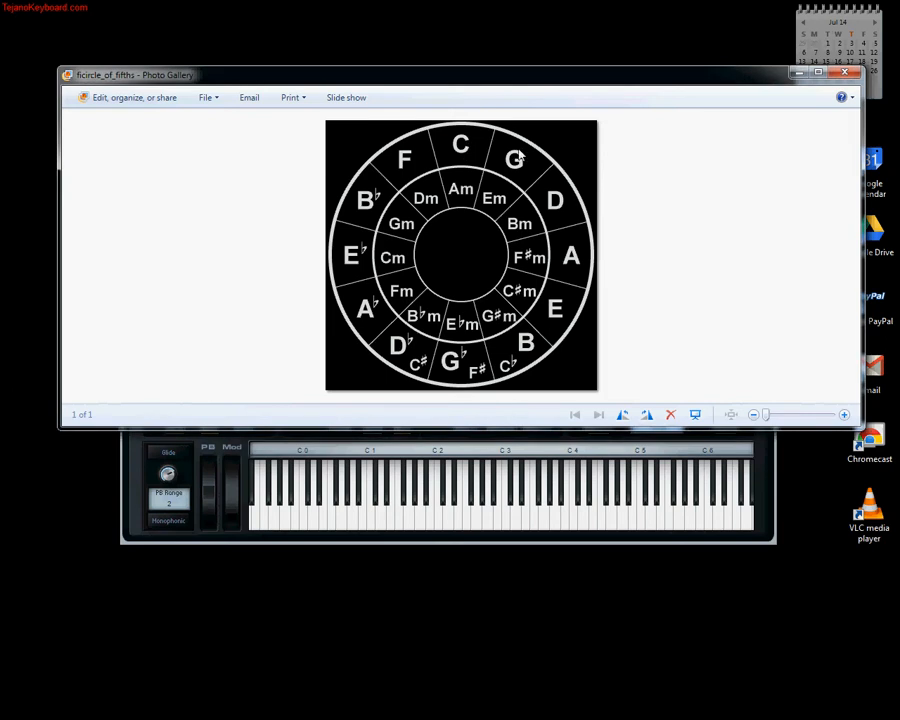
mouse_move(556, 308)
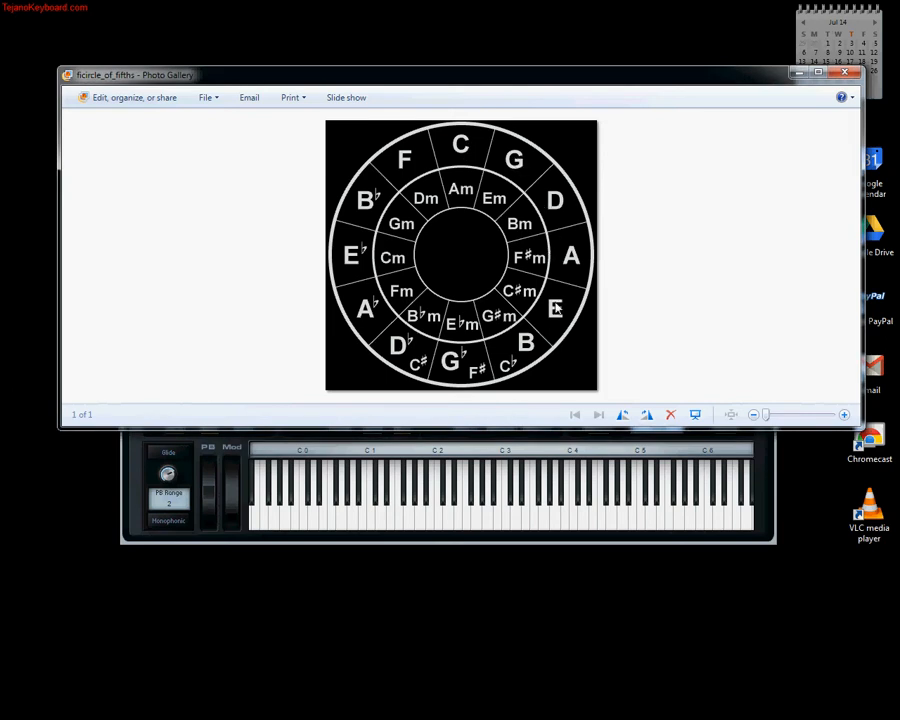
mouse_move(560, 156)
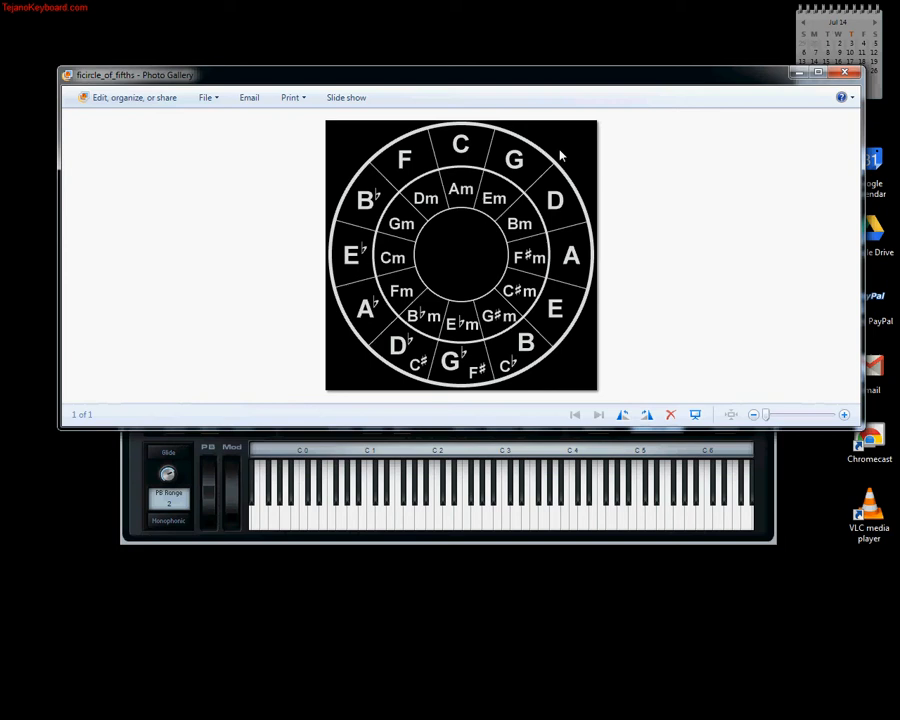
mouse_move(470, 162)
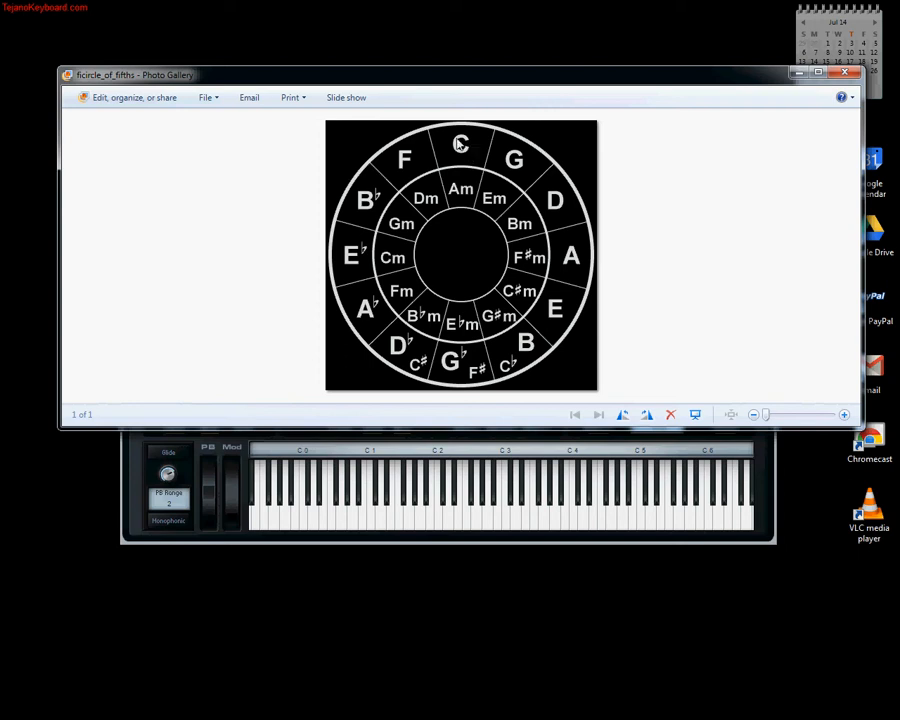
mouse_move(444, 390)
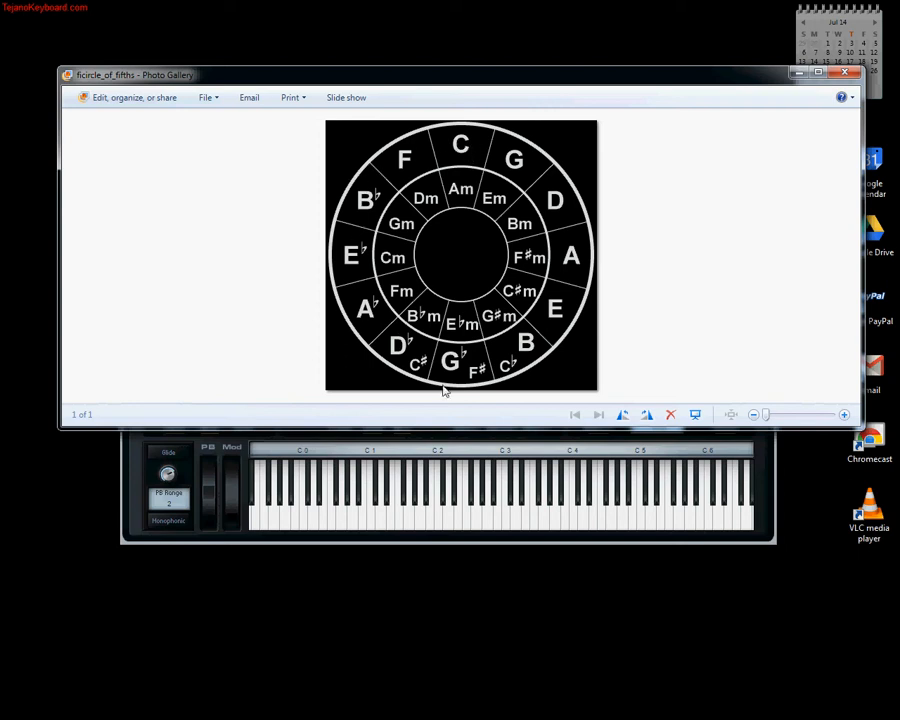
mouse_move(462, 144)
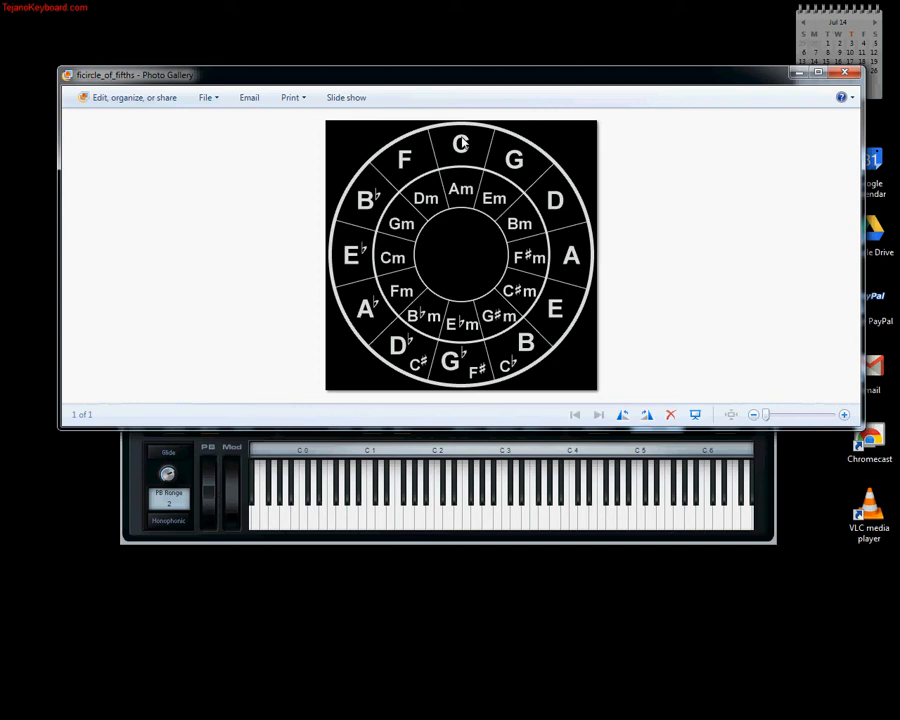
mouse_move(404, 156)
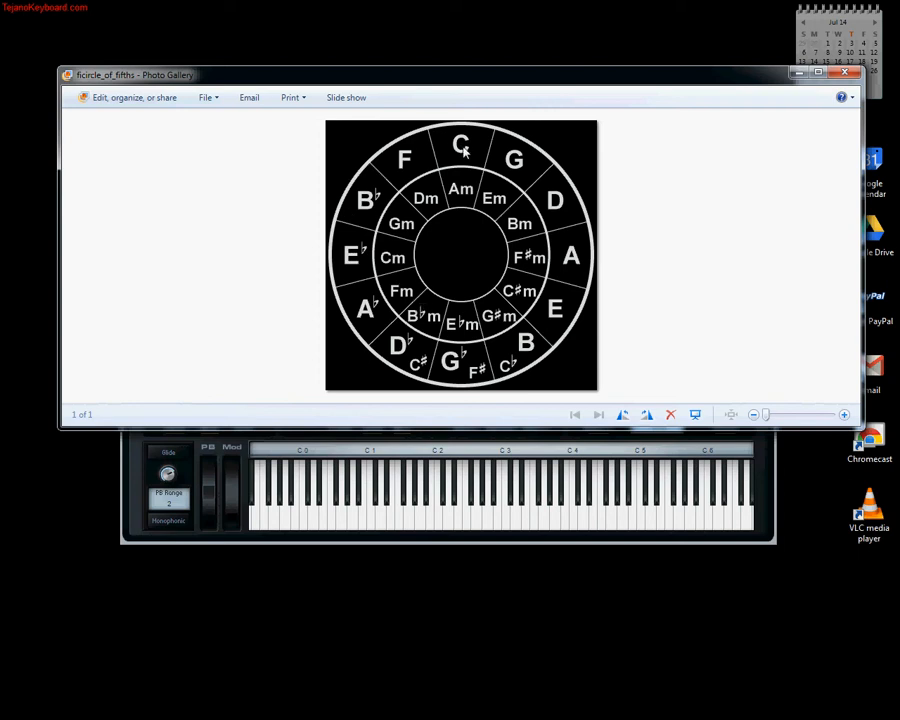
mouse_move(408, 158)
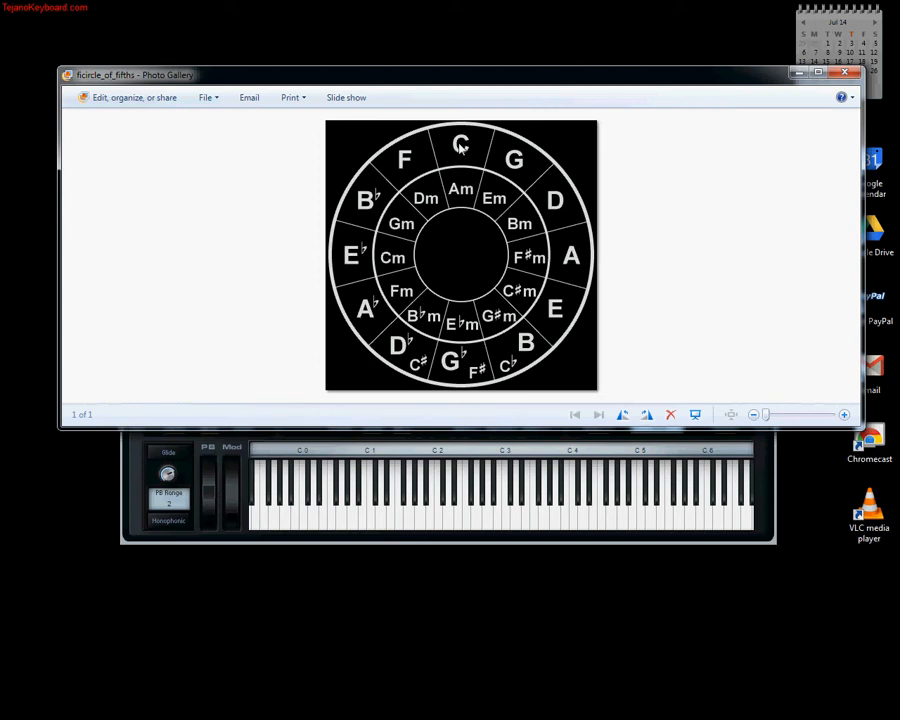
mouse_move(458, 156)
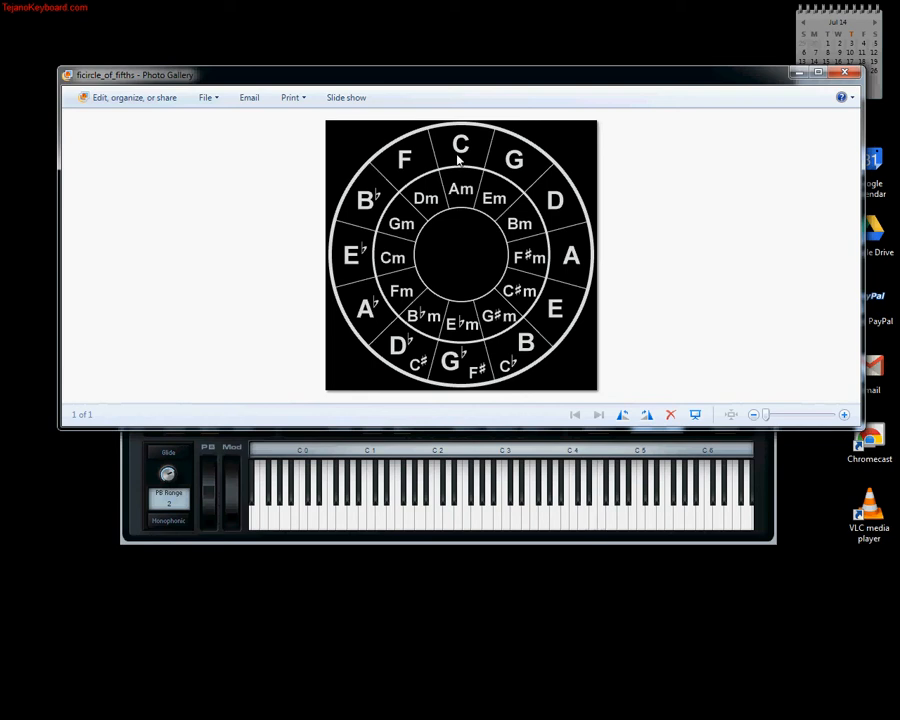
left_click(624, 500)
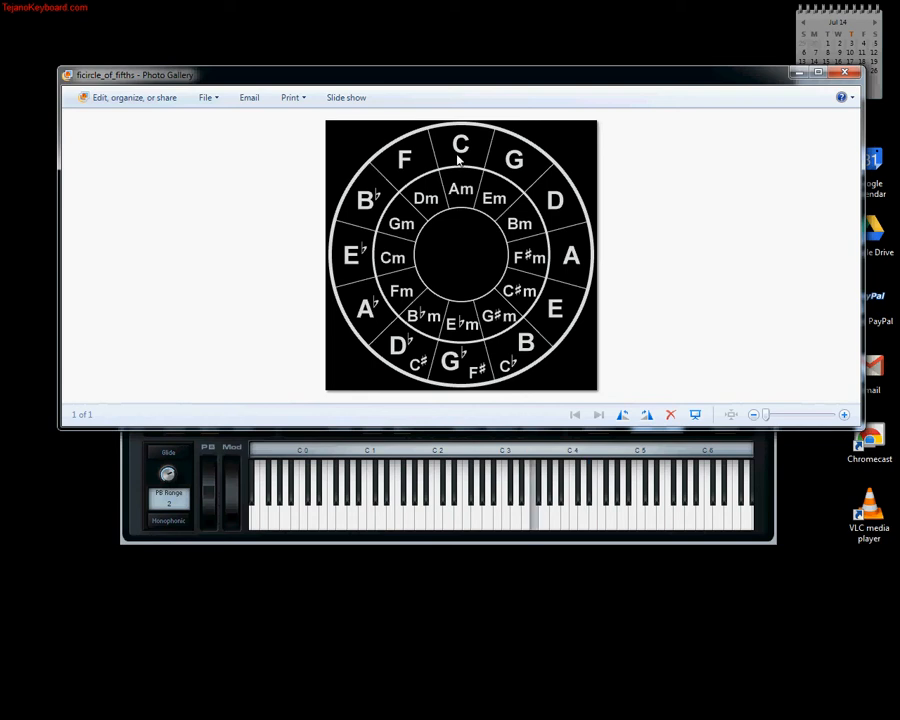
left_click(550, 490)
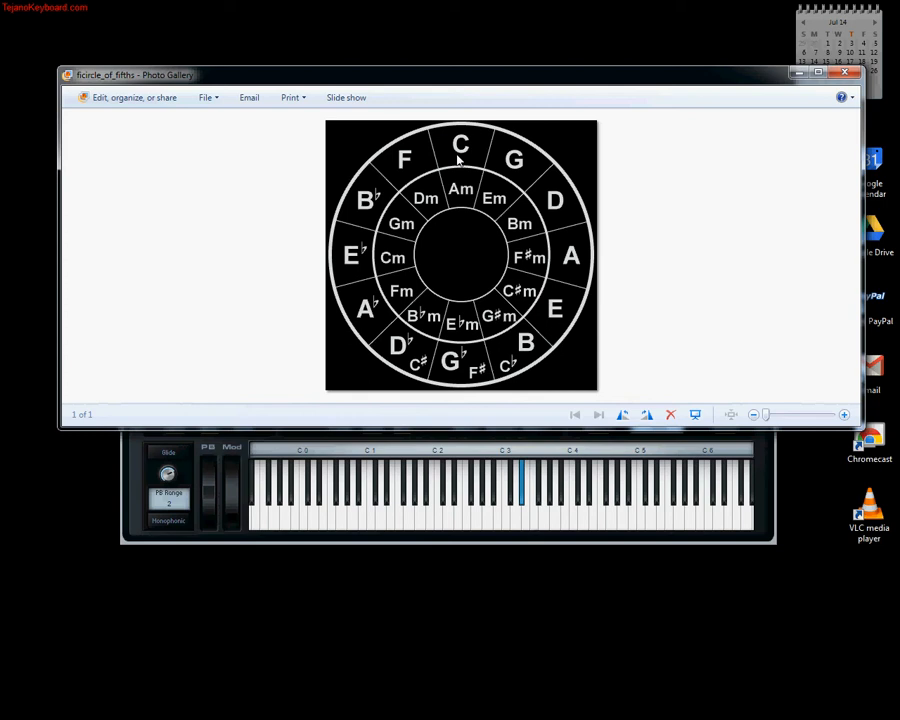
left_click(520, 486)
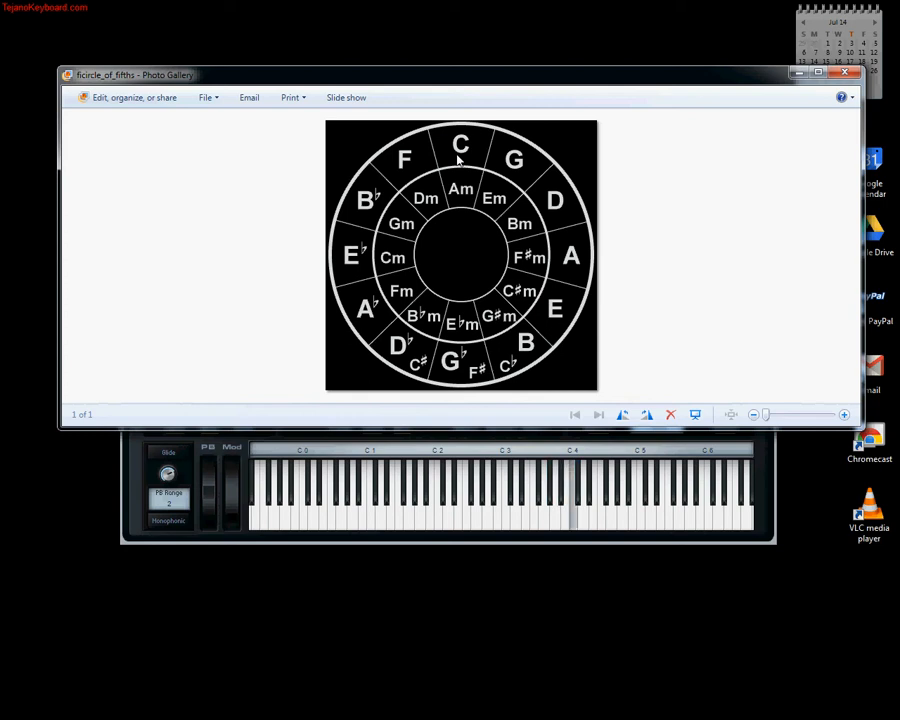
left_click(576, 496)
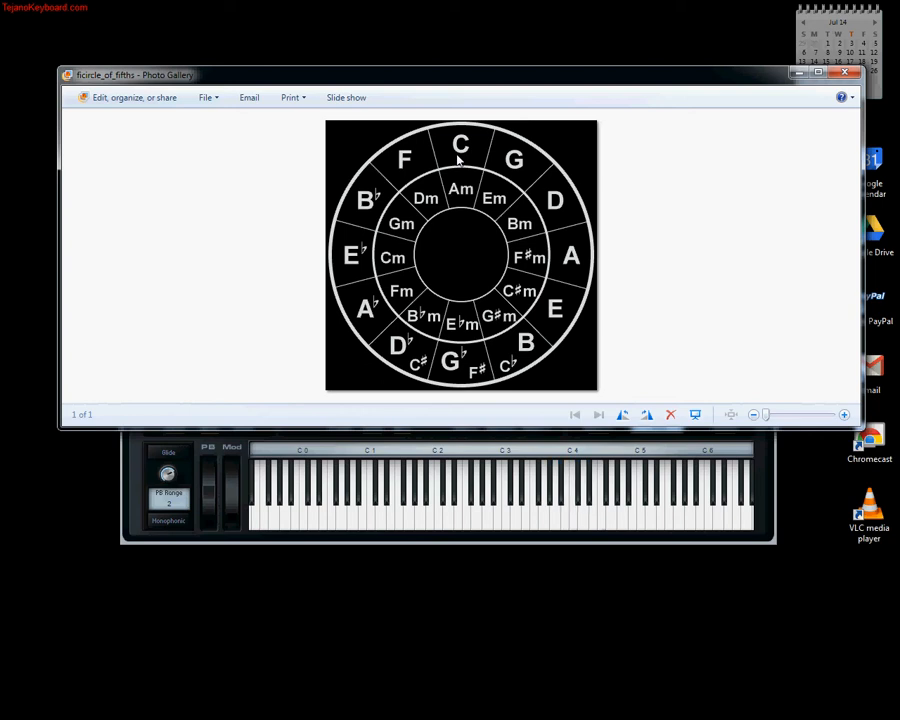
left_click(510, 490)
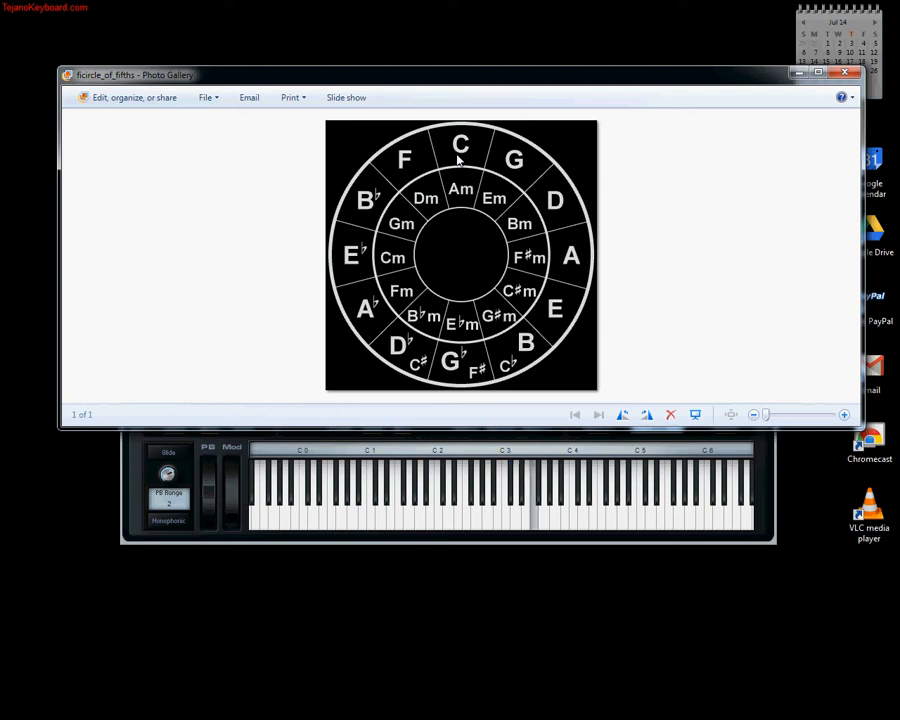
left_click(536, 490)
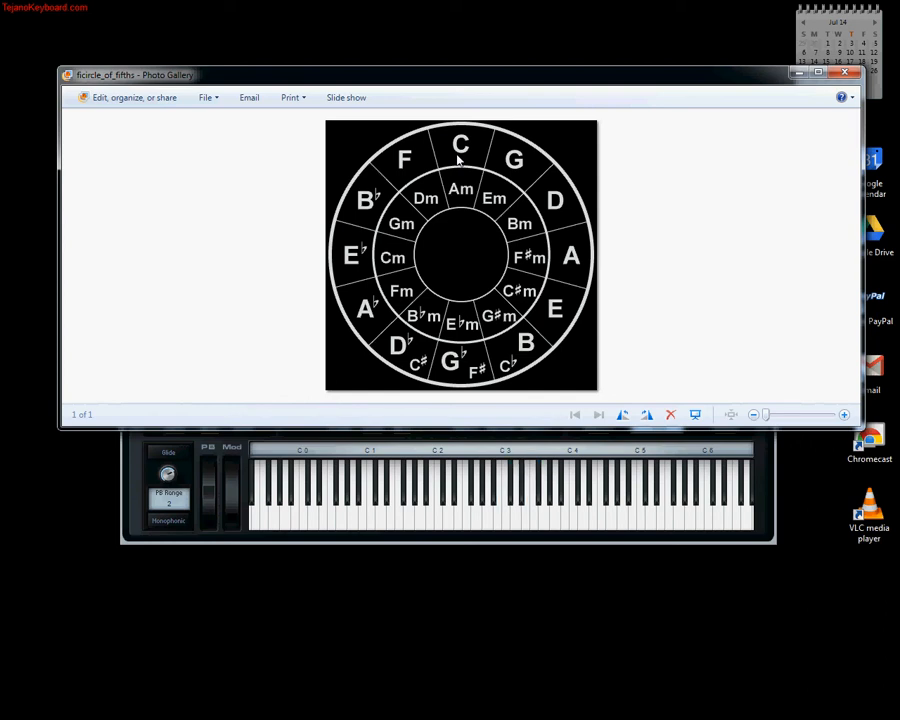
left_click(510, 490)
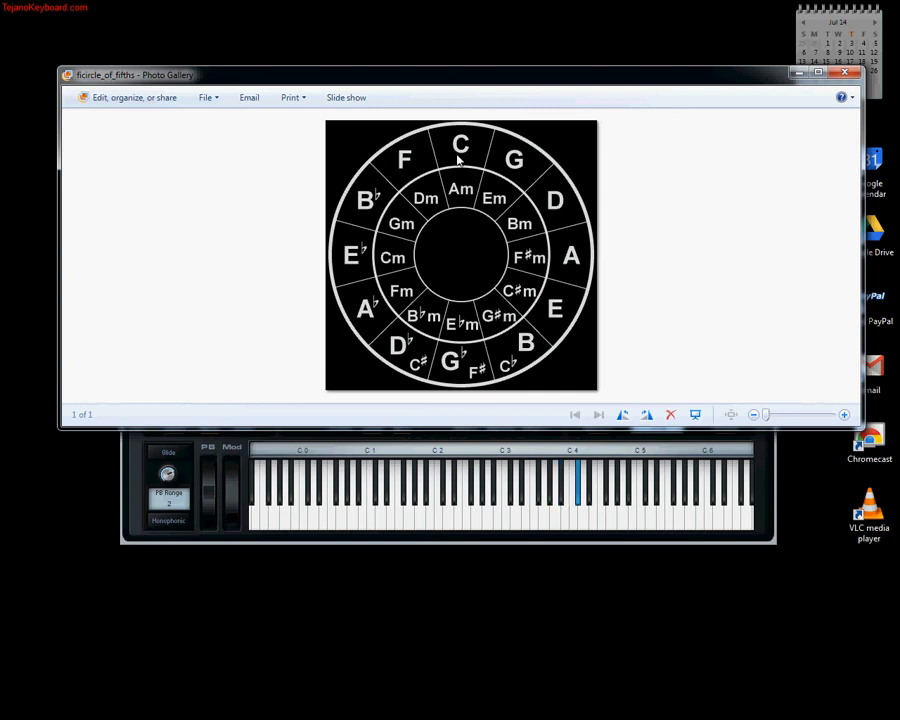
left_click(578, 490)
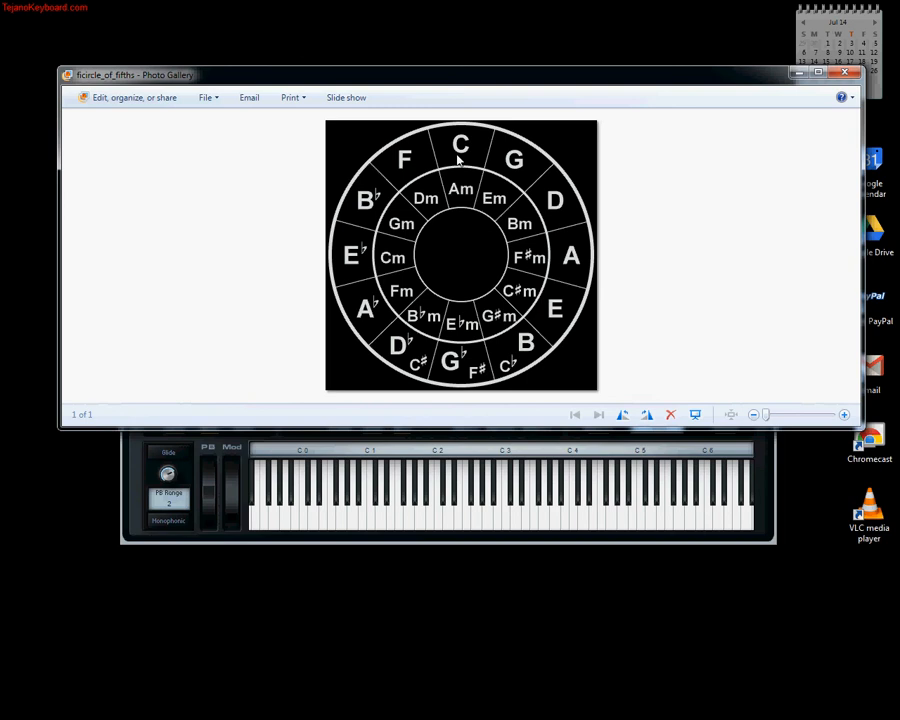
left_click(556, 490)
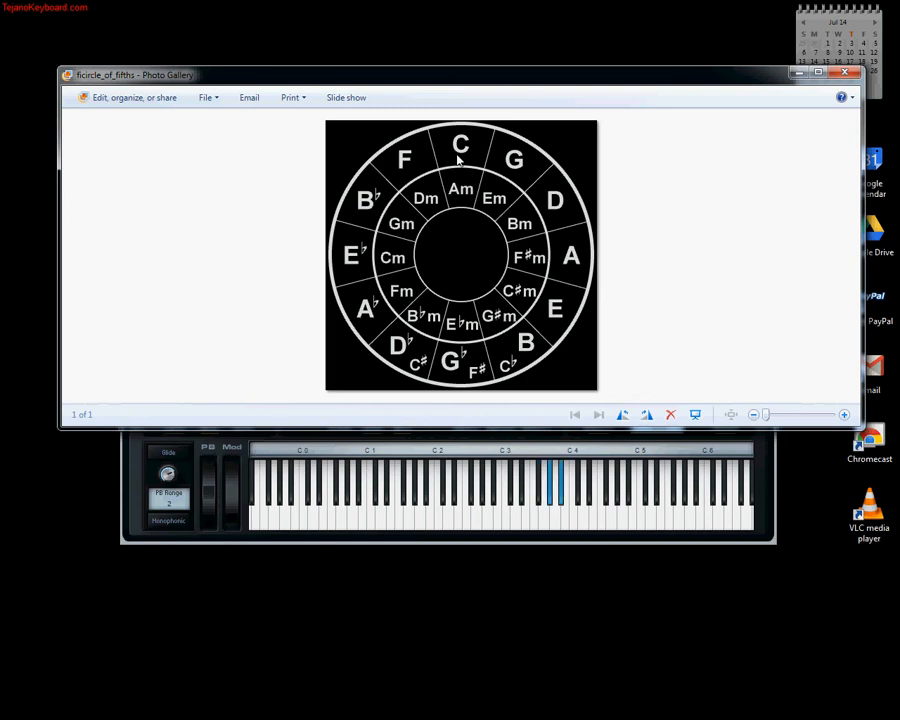